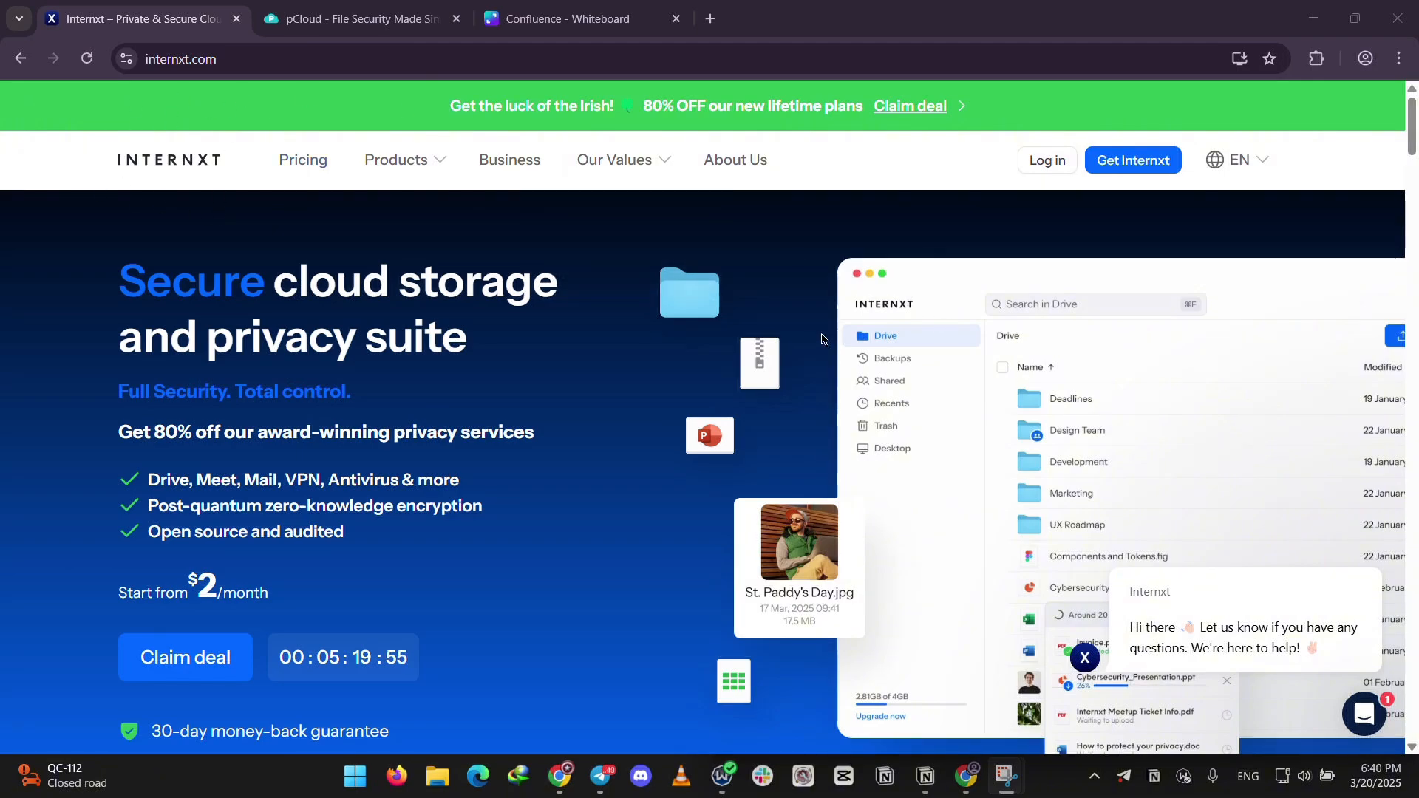
# Scroll down and back up through the currently open page.
pyautogui.scroll(-3)
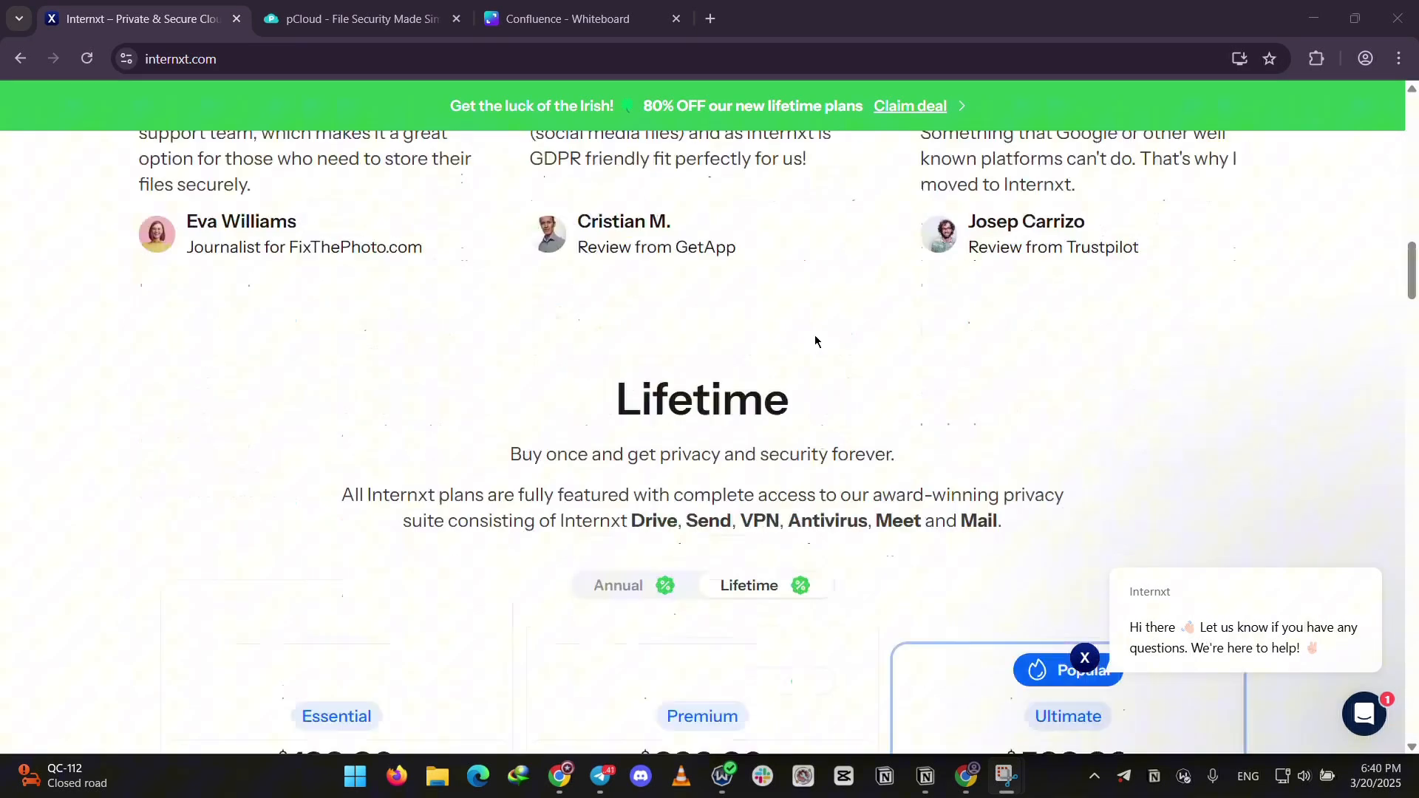
pyautogui.scroll(3)
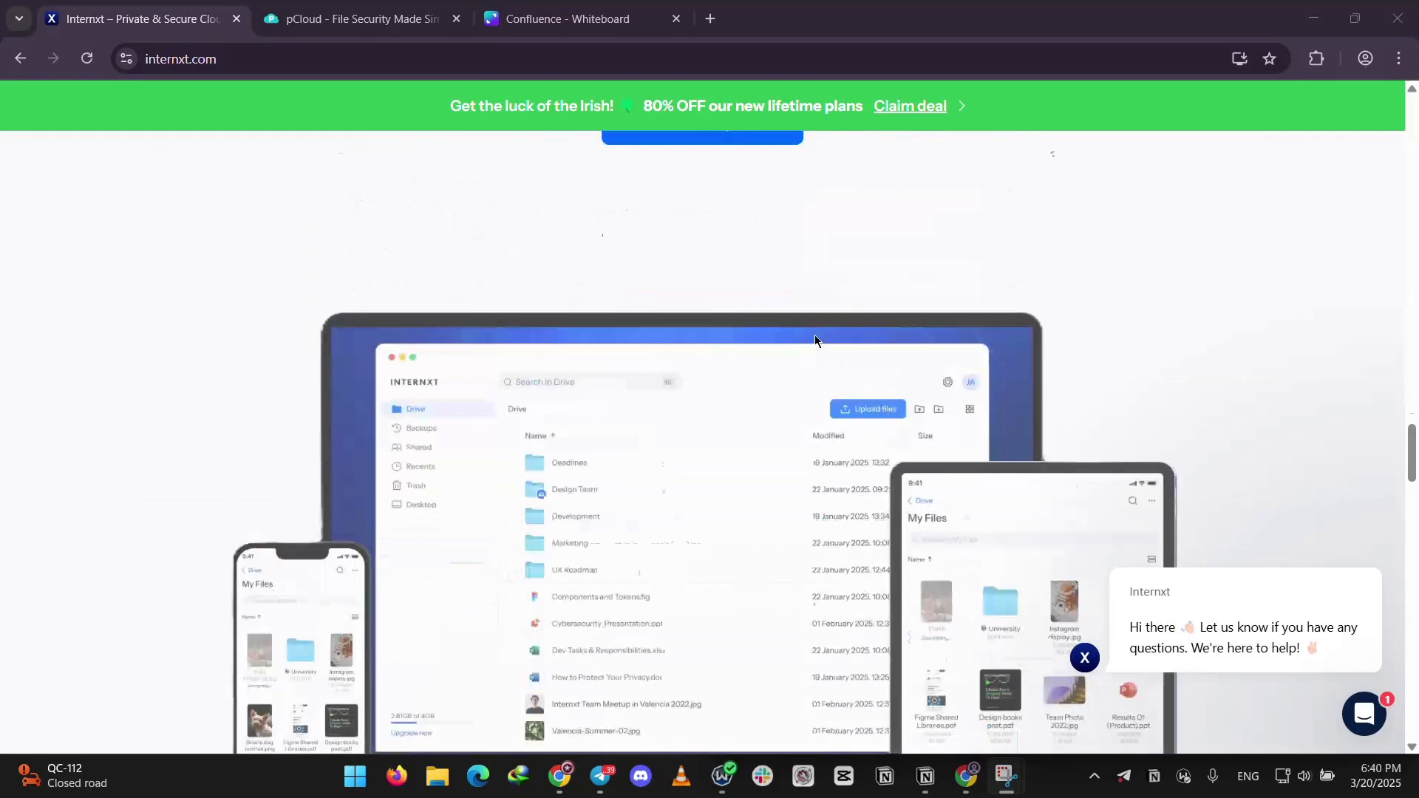
pyautogui.scroll(-3)
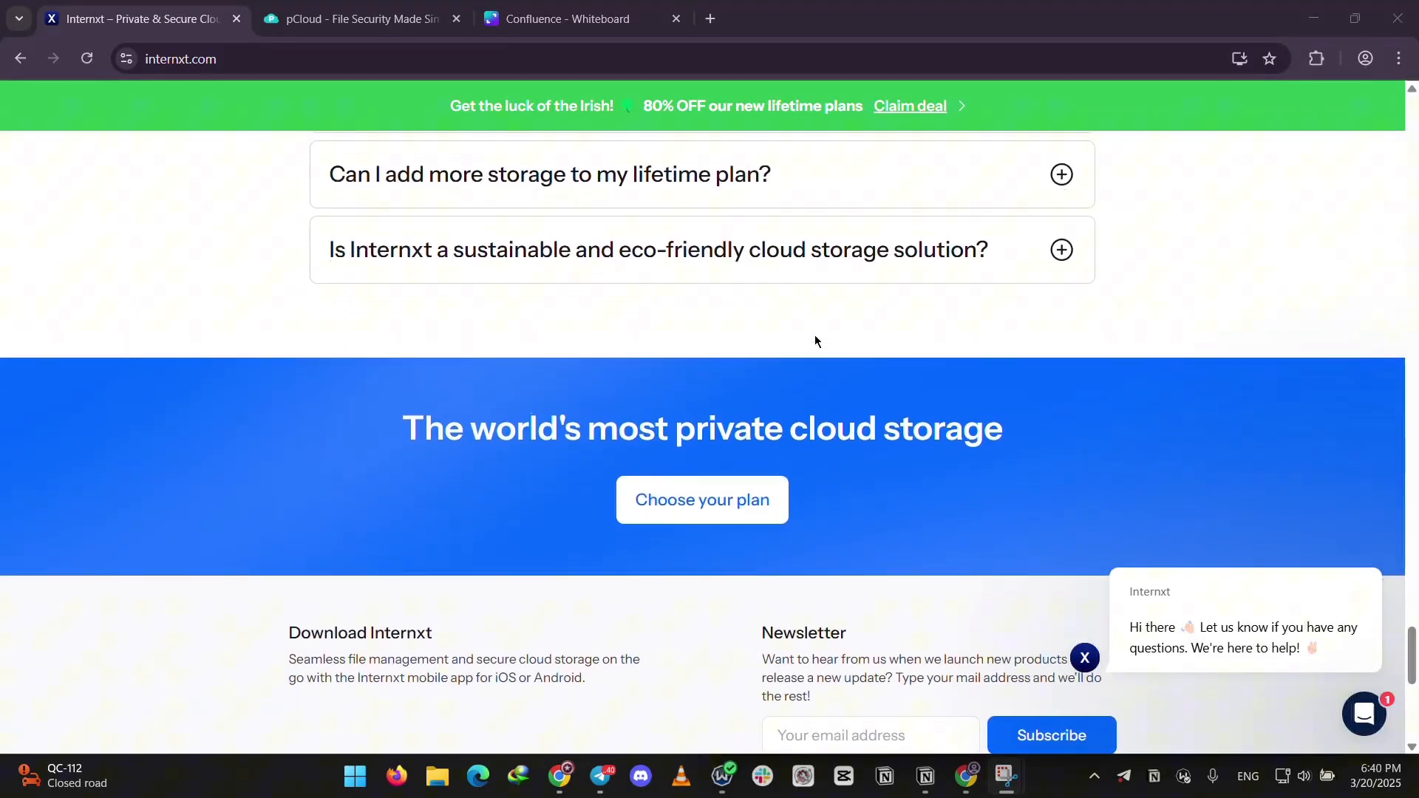
pyautogui.scroll(3)
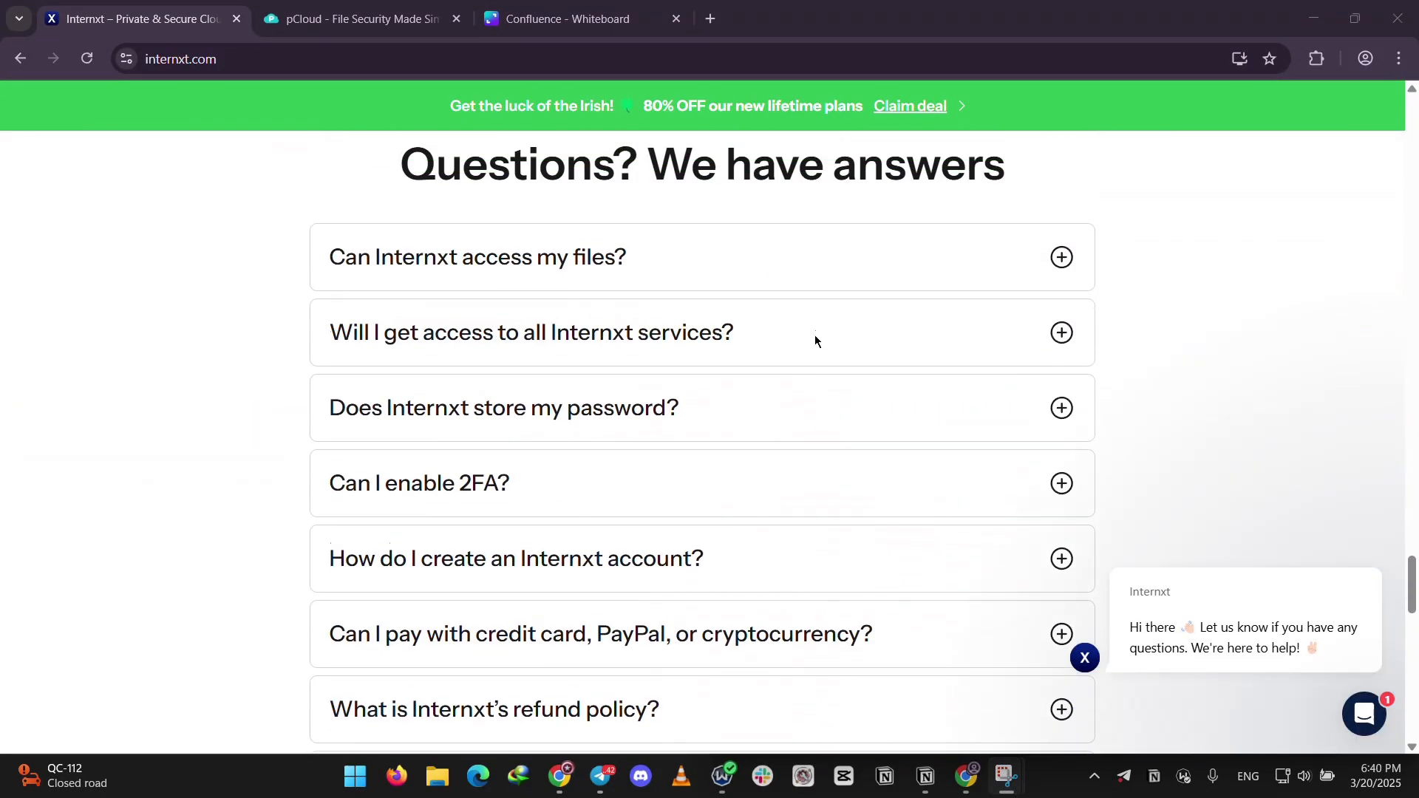
pyautogui.scroll(3)
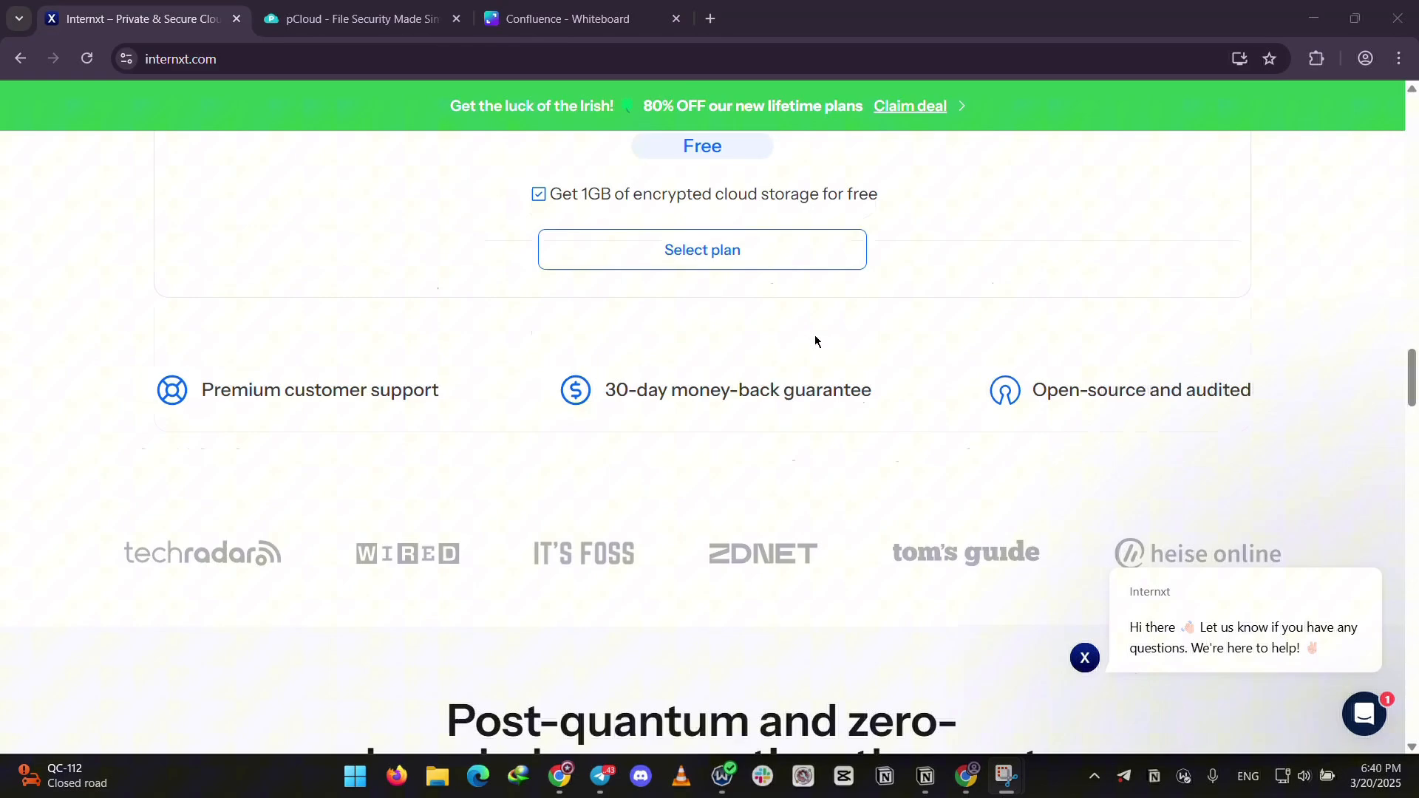
pyautogui.scroll(-3)
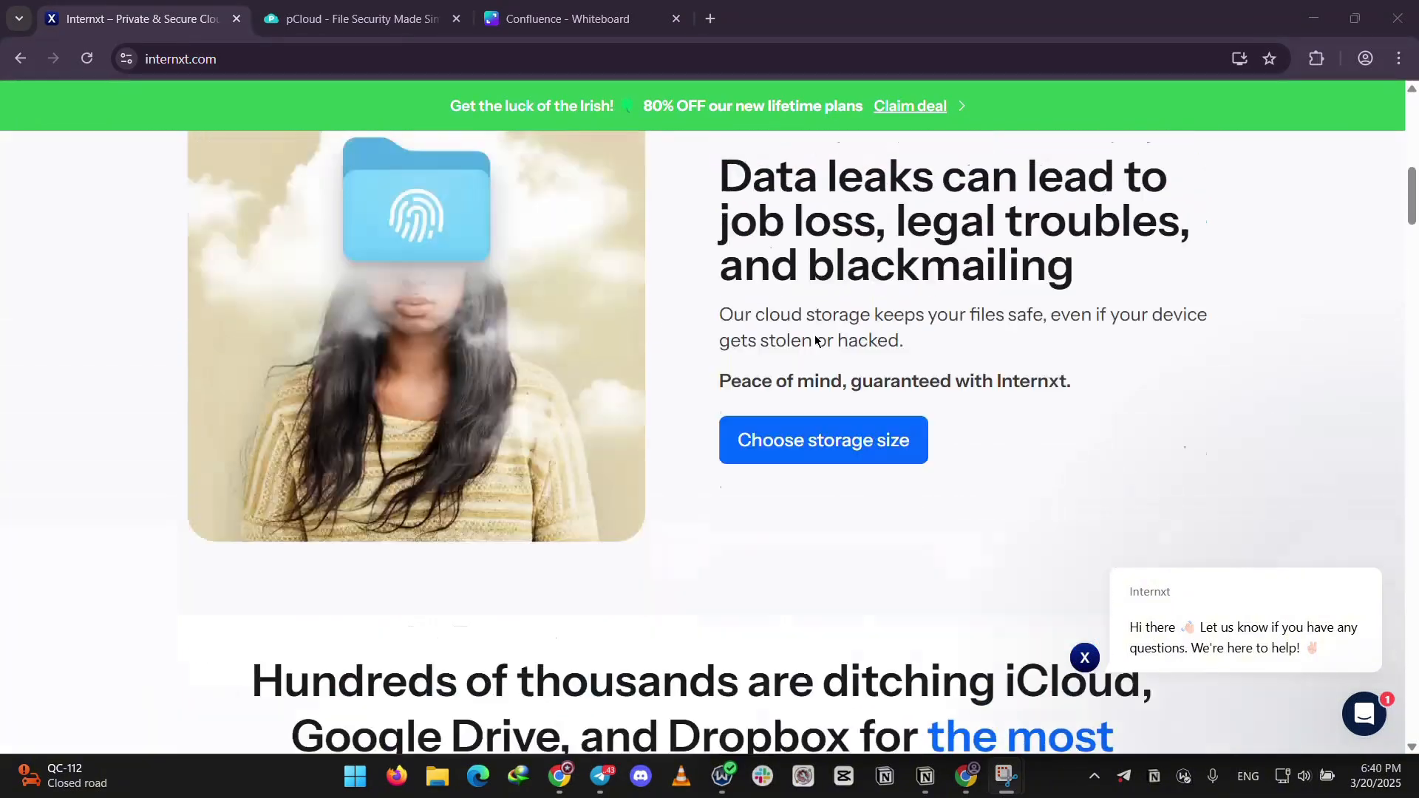
pyautogui.scroll(3)
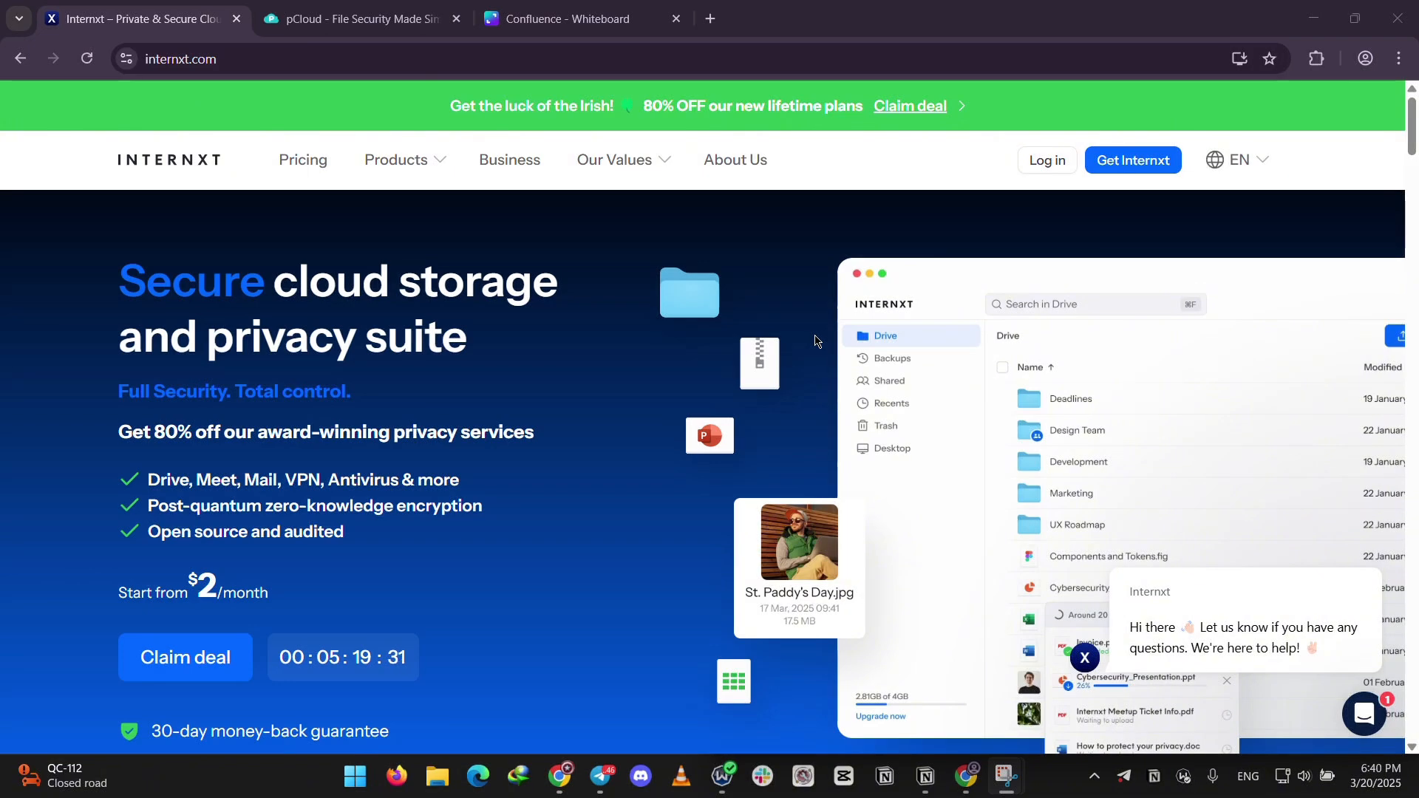
# Close the pCloud discount pop-up, browse the deal page, then view the comparison whiteboard.
pyautogui.click(360, 17)
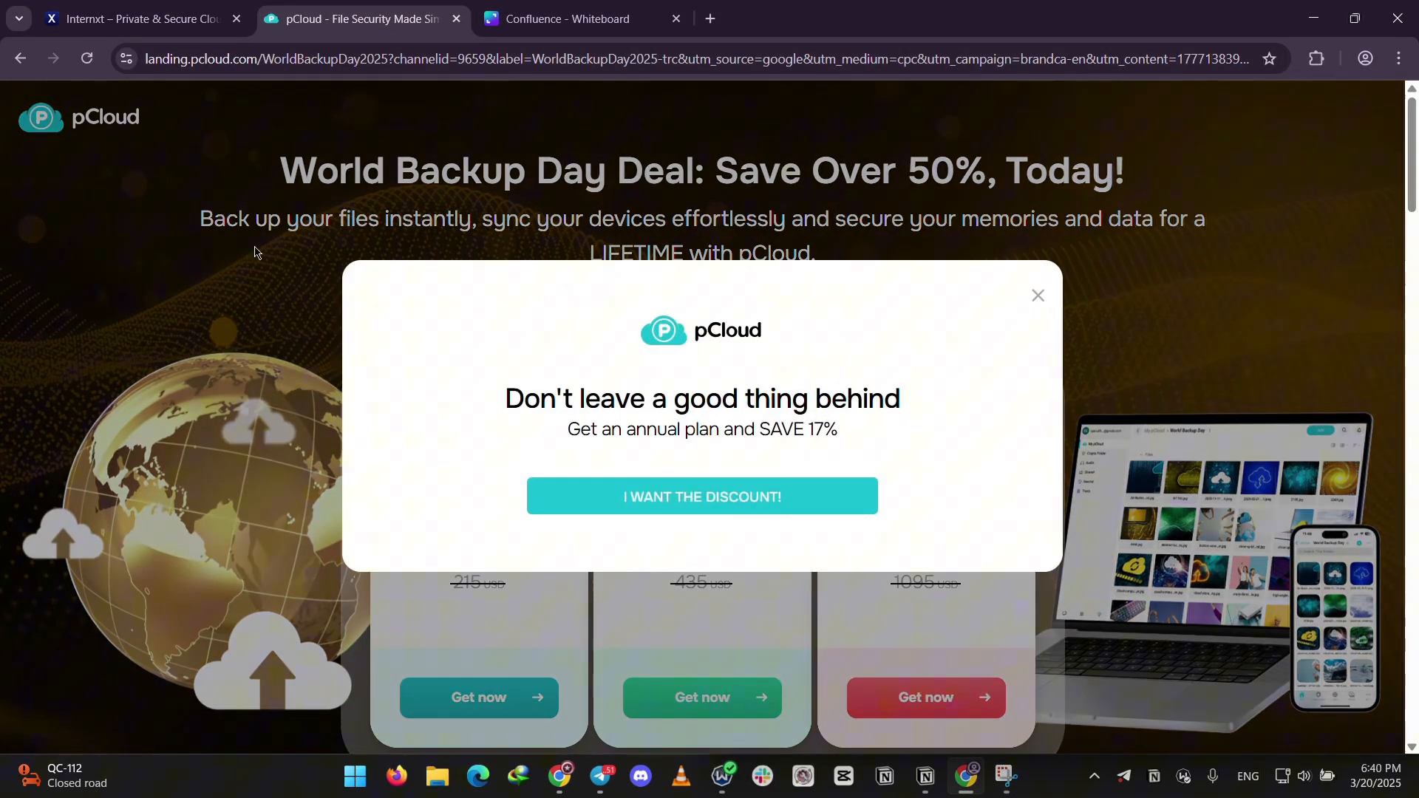
pyautogui.click(1037, 295)
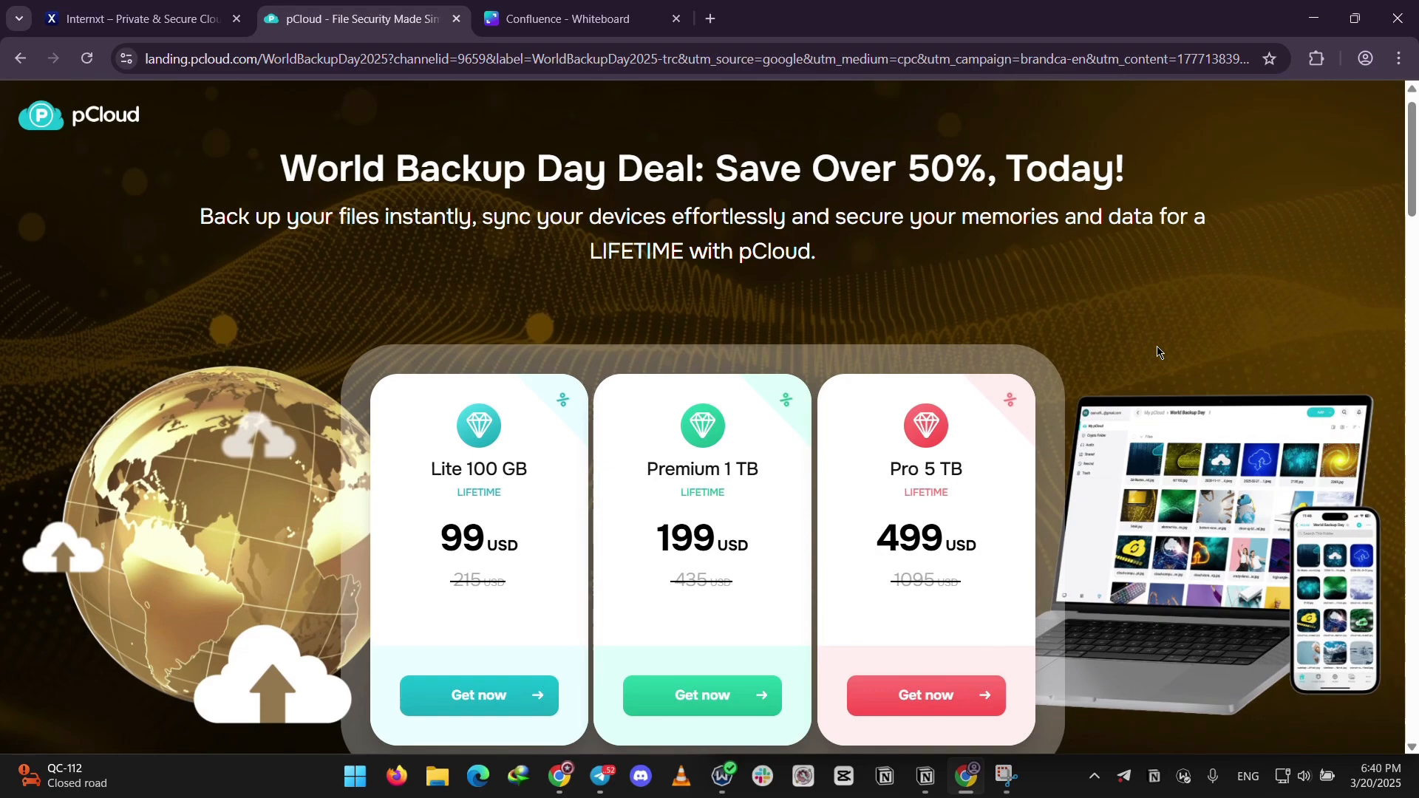
pyautogui.scroll(-3)
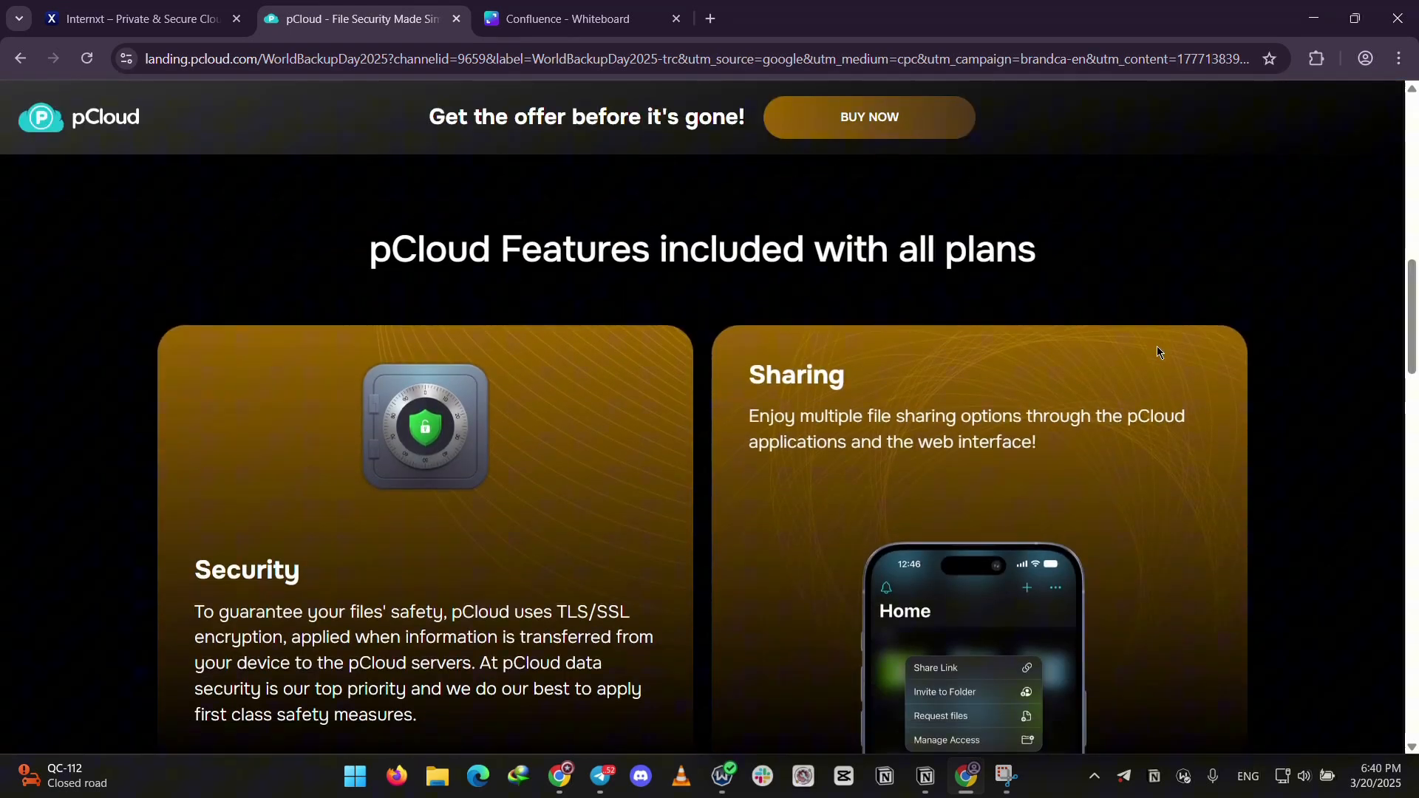
pyautogui.scroll(-3)
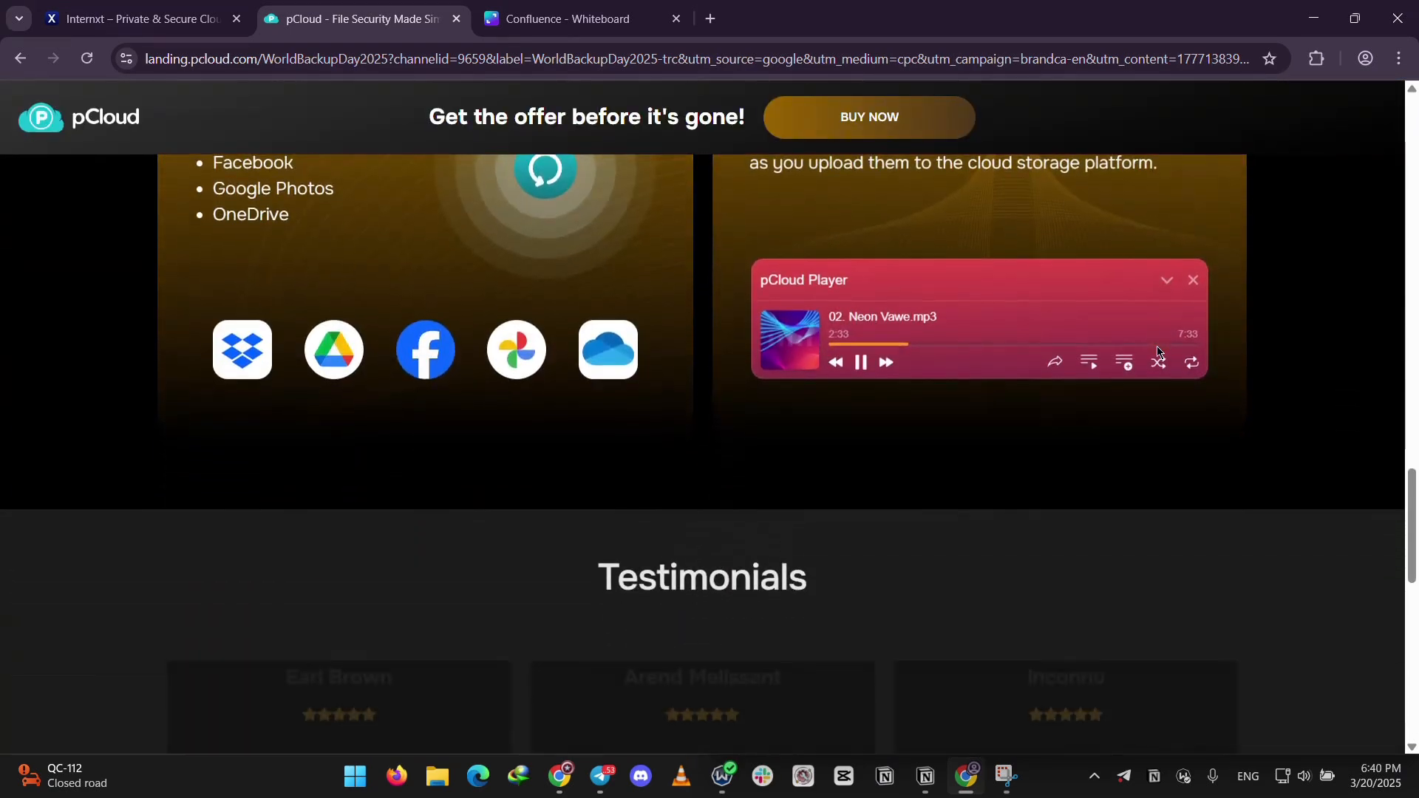
pyautogui.scroll(-3)
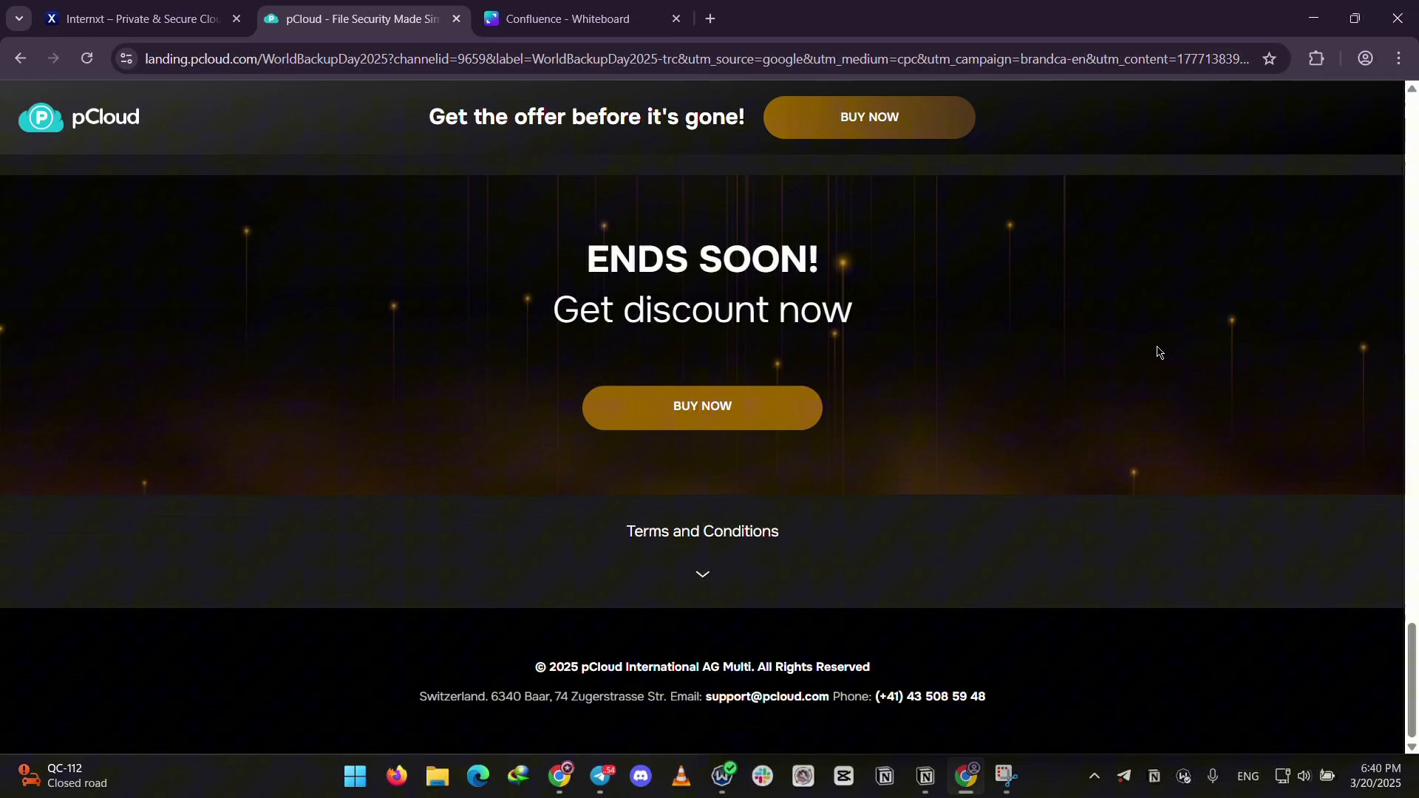
pyautogui.scroll(3)
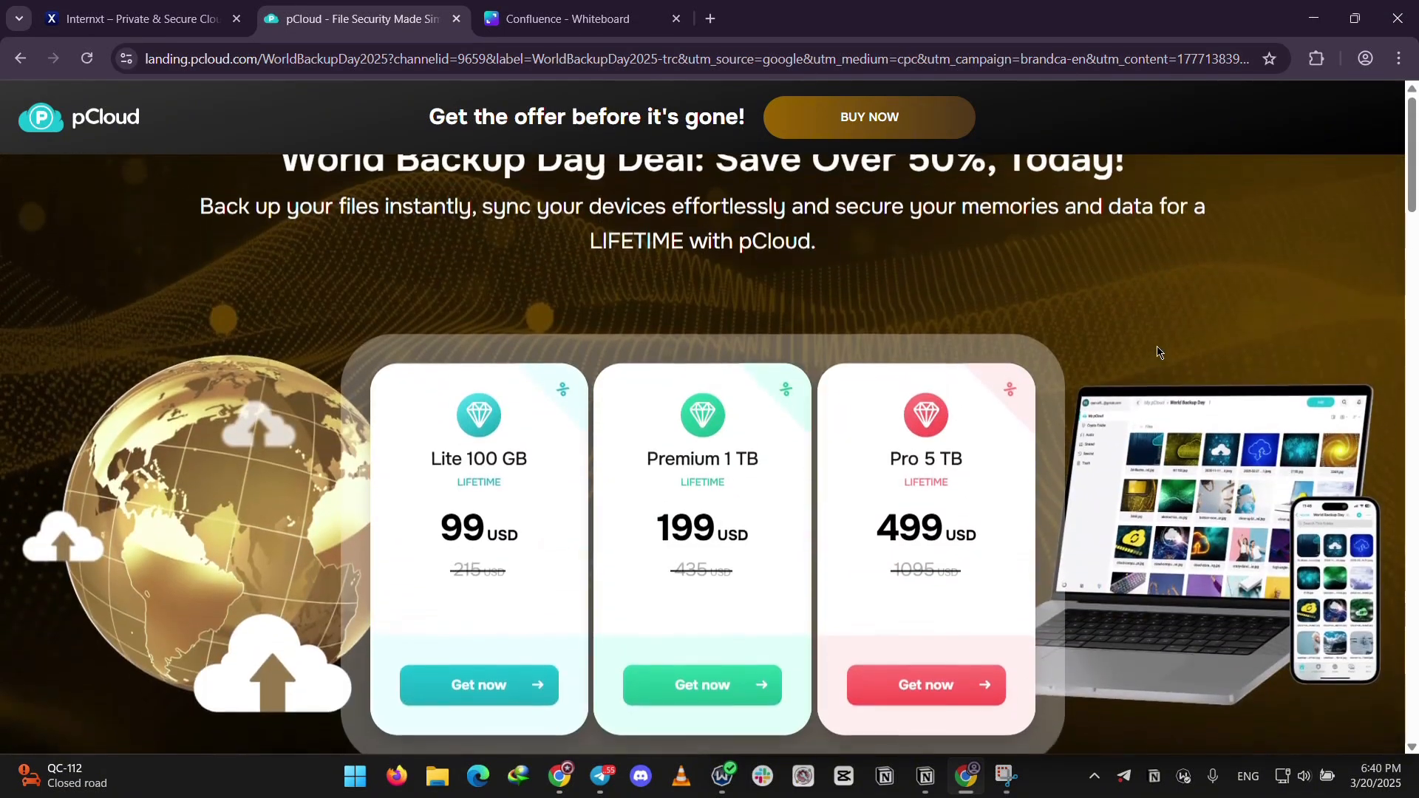
pyautogui.scroll(3)
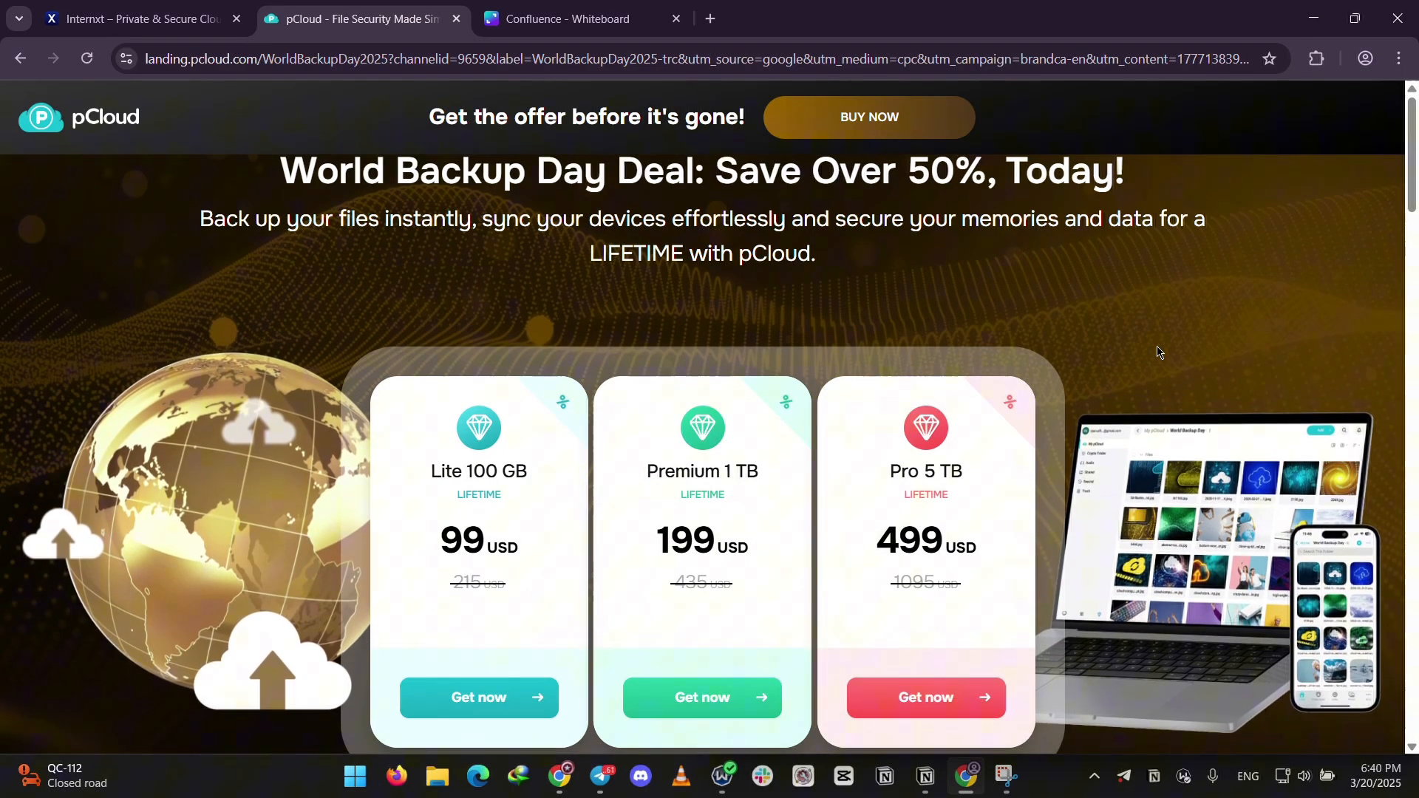
pyautogui.click(582, 18)
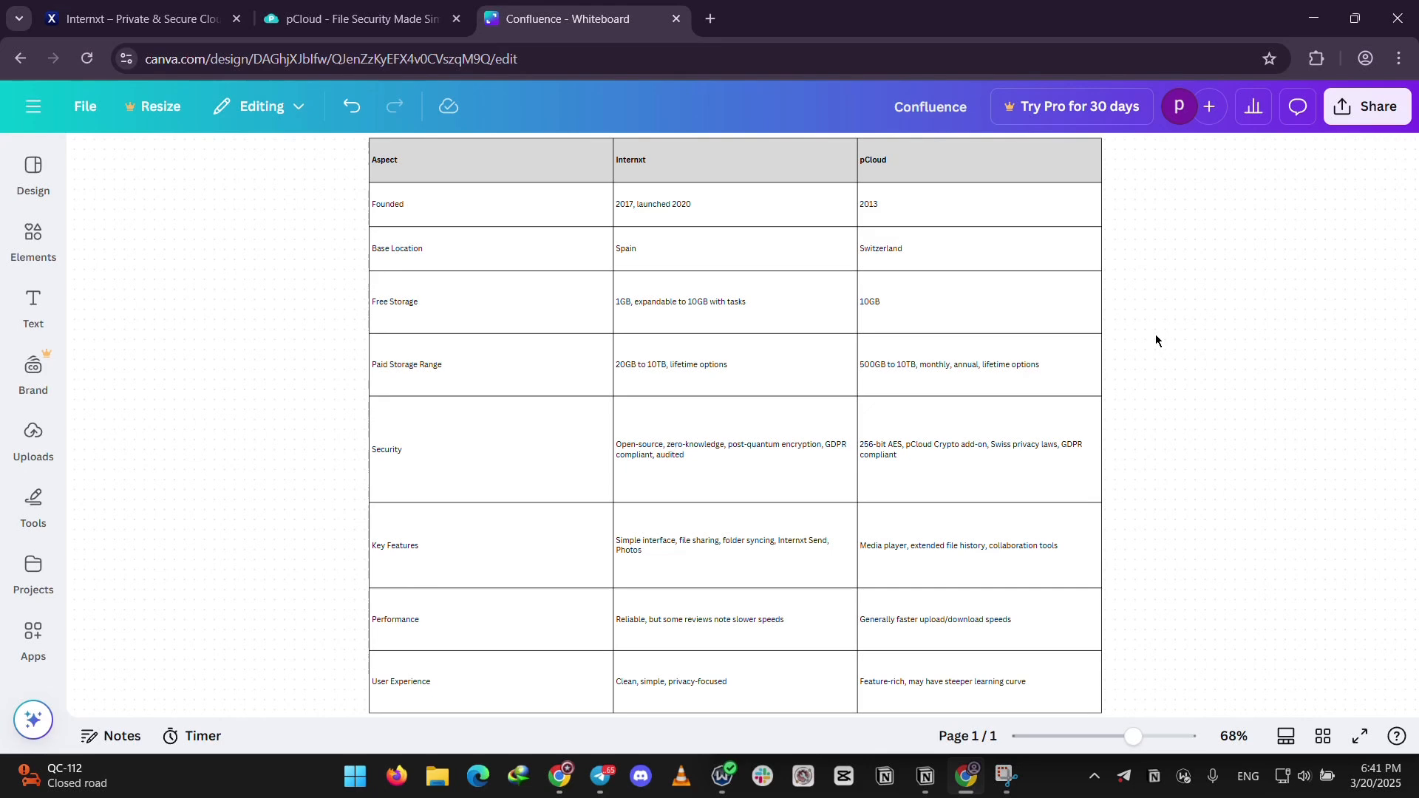